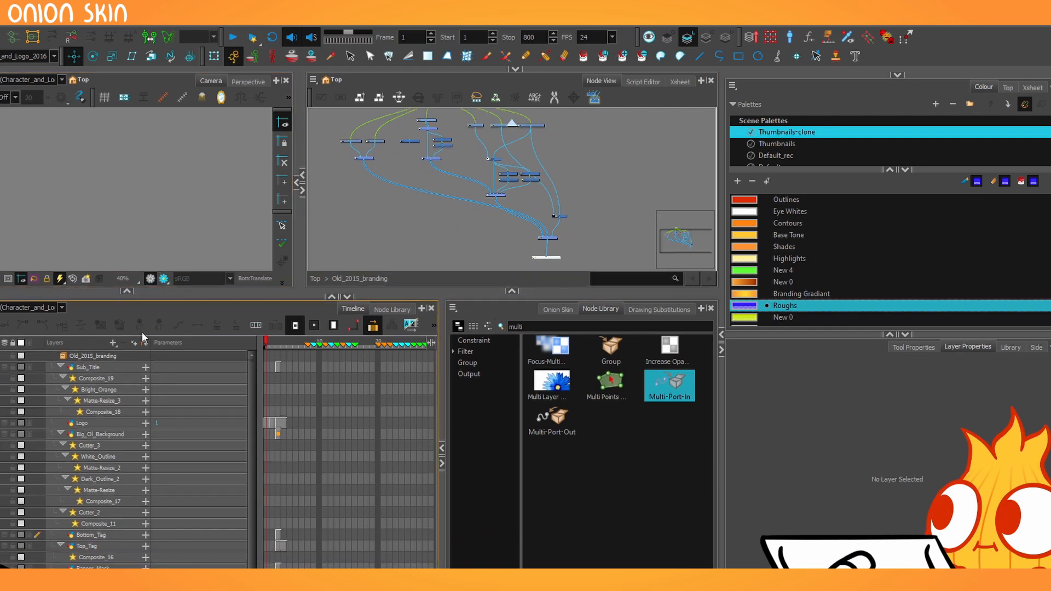
pyautogui.moveTo(530, 353)
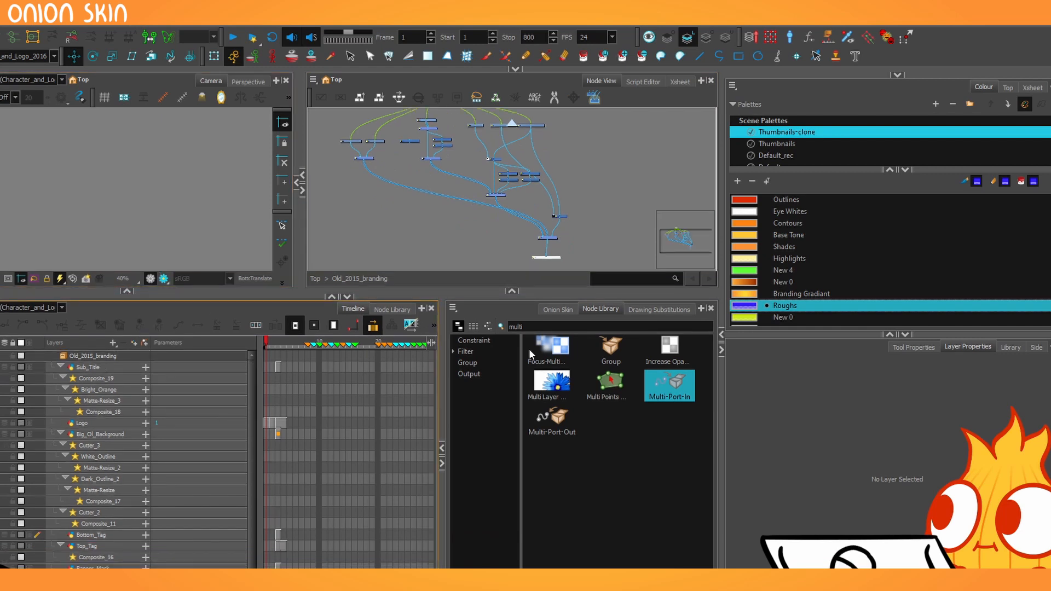